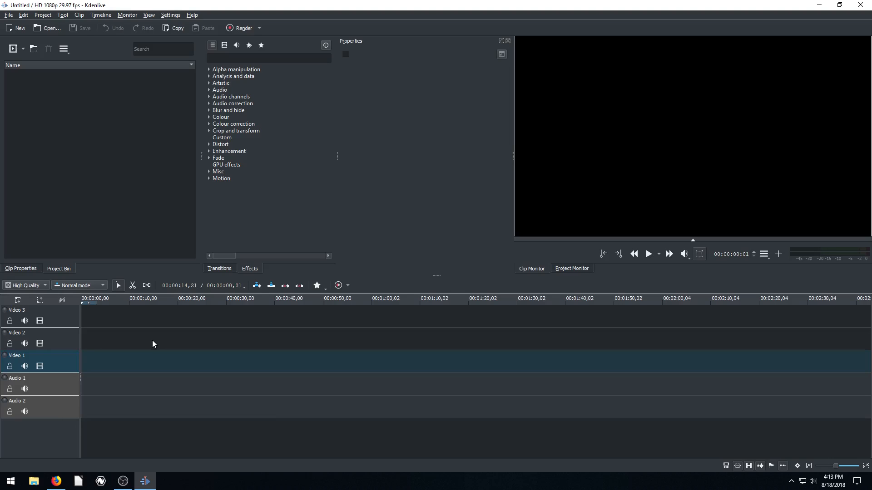
- Switch from Kdenlive to Firefox to browse Pixabay freeway car videos
left_click(55, 481)
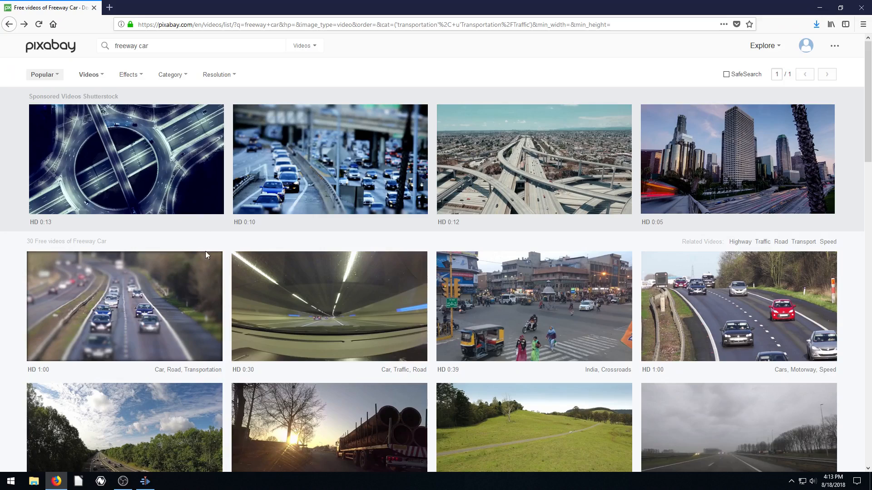
- Scroll the Pixabay results, then play and pause the motorway traffic video preview
scroll("down", 3)
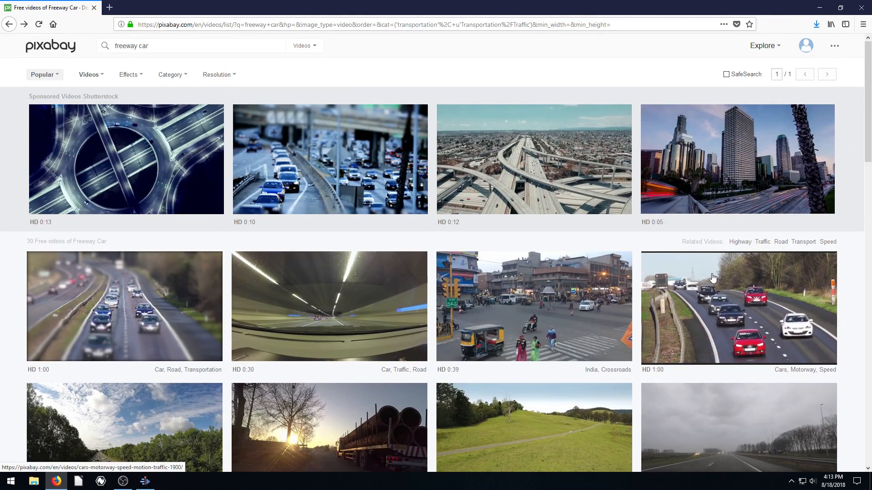
left_click(738, 307)
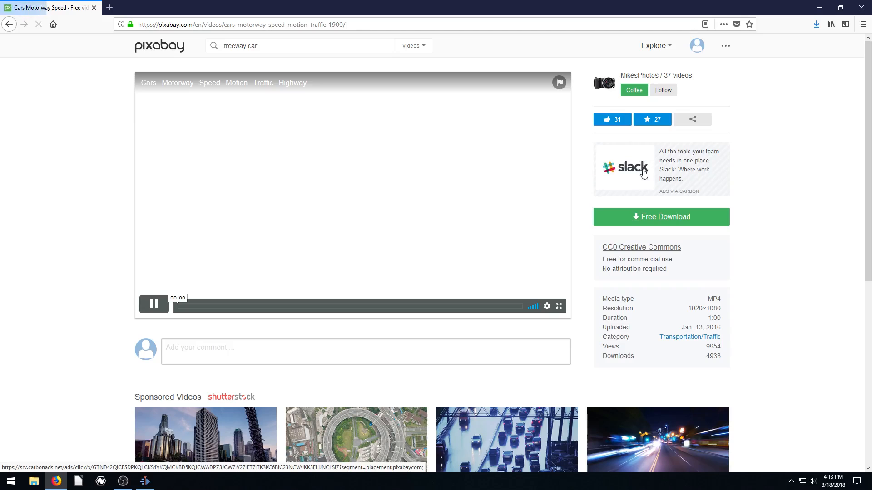
left_click(154, 305)
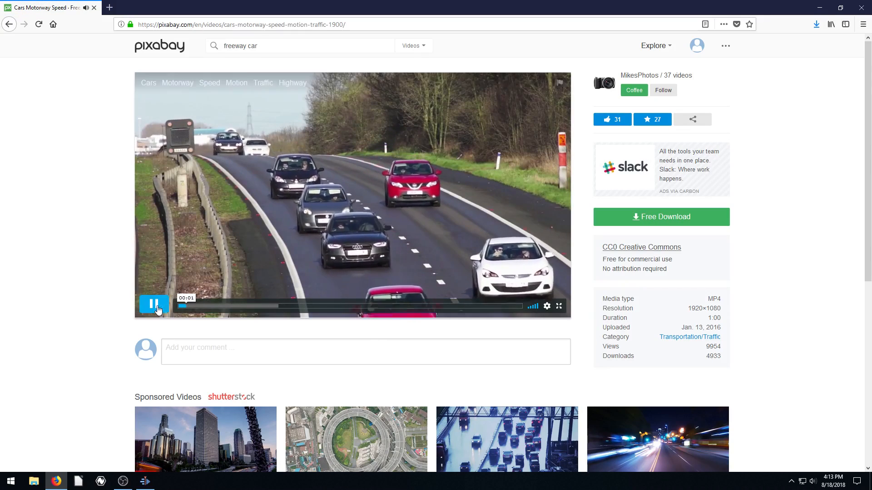
left_click(154, 306)
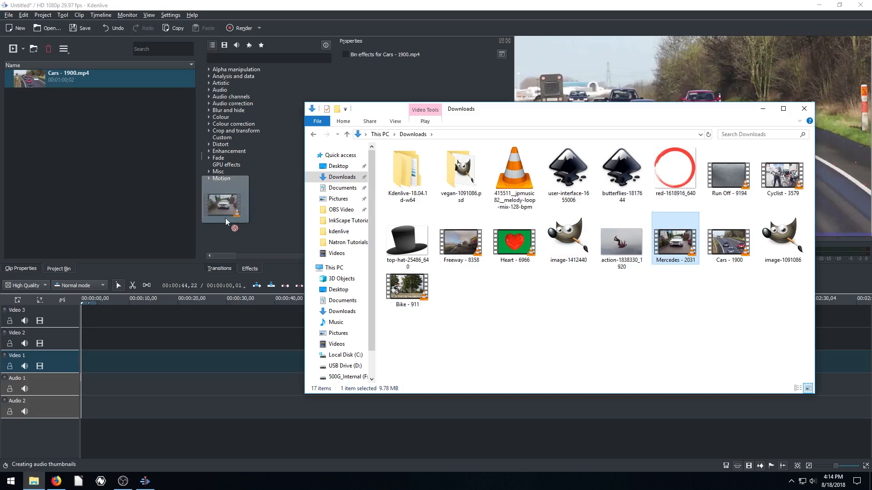
- Drop Cars - 1900, Freeway - 8358 and Mercedes - 2031 into Kdenlive's Project Bin
left_click(460, 238)
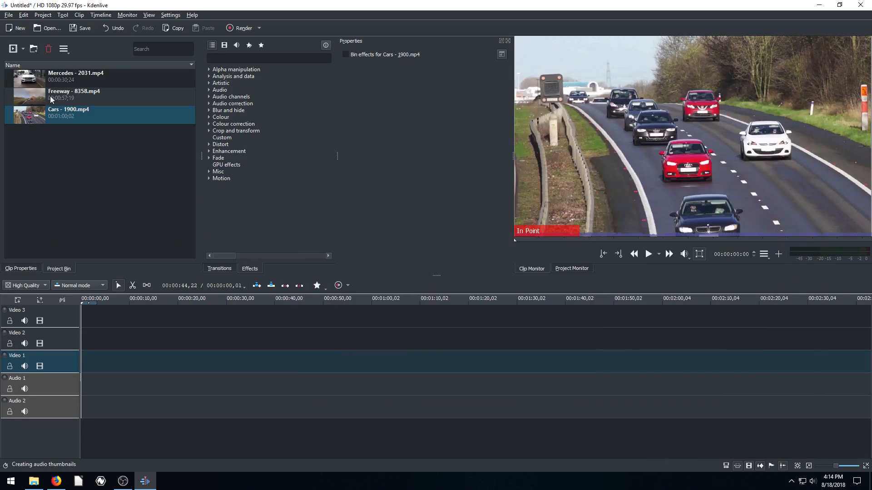
left_click(75, 76)
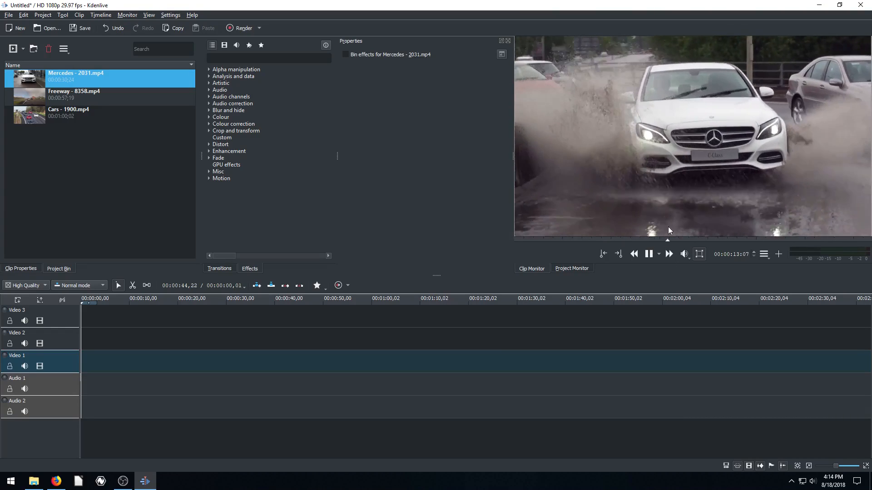
left_click(648, 254)
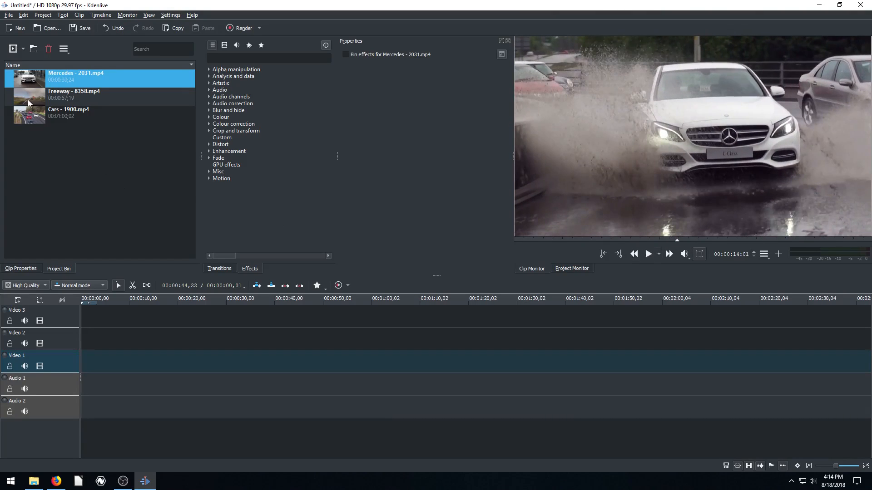
left_click(68, 112)
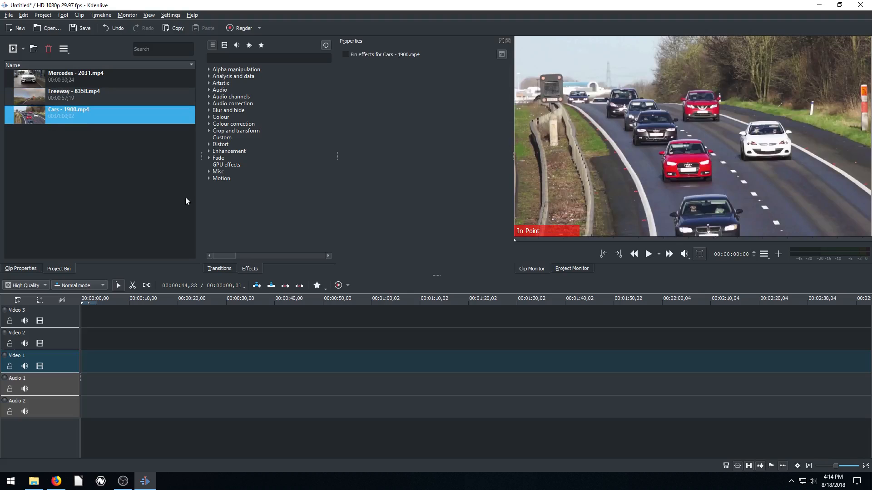
left_click(648, 253)
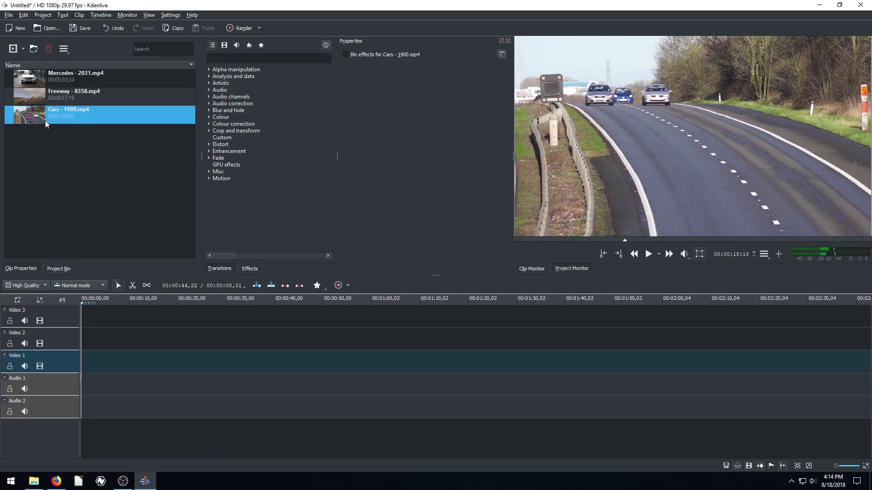
- Place the Cars clip on Video 1 at the start and preview playback
left_click_drag(30, 114, 267, 362)
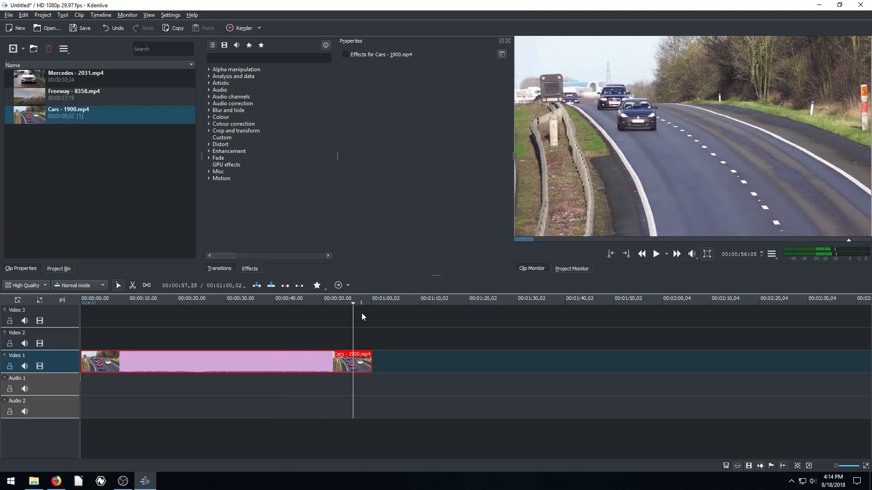
left_click(225, 299)
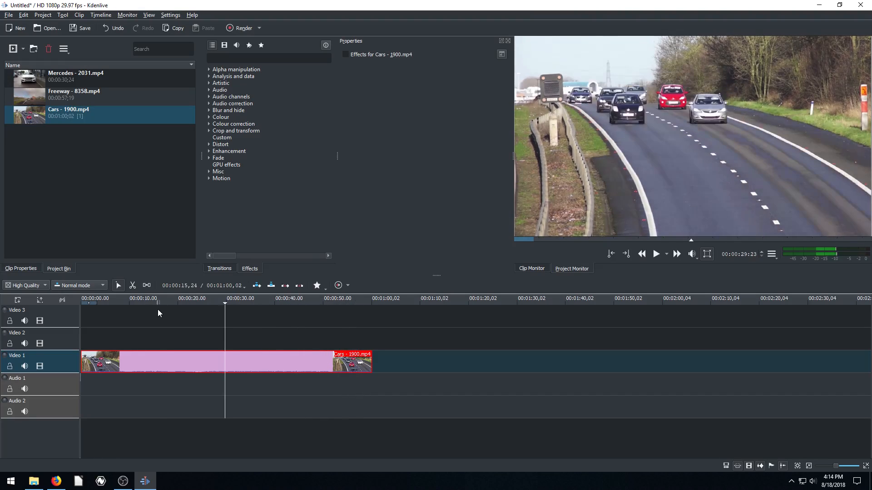
left_click(657, 253)
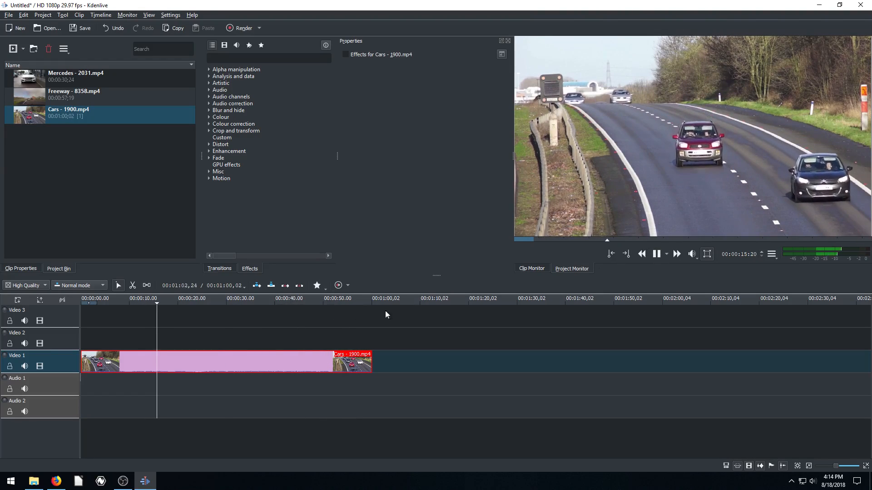
left_click(656, 254)
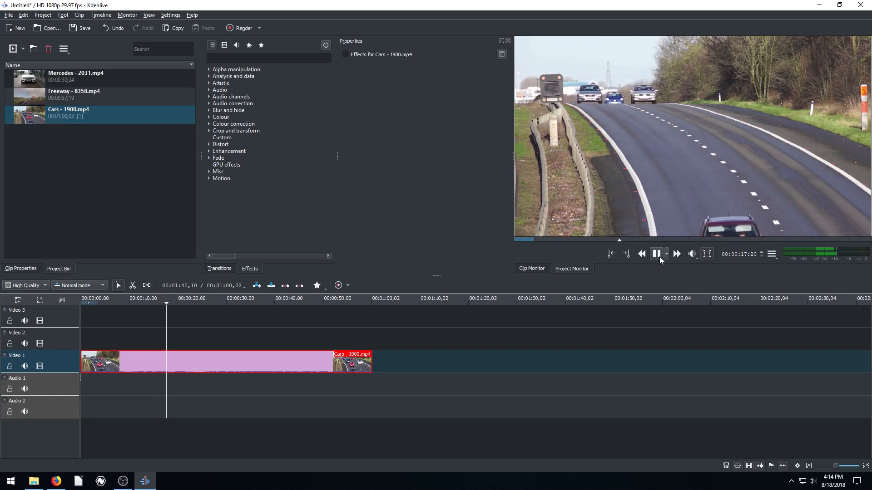
left_click(656, 254)
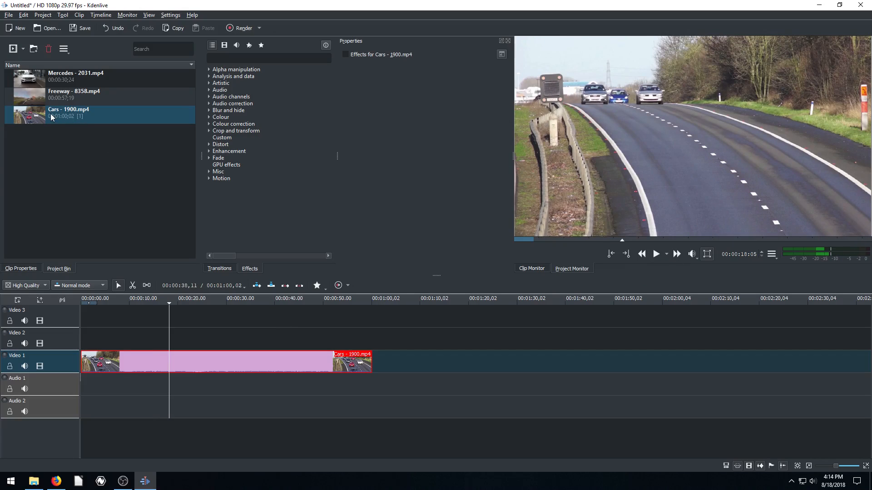
- Add the Freeway clip to Video 2 at the start
left_click(74, 95)
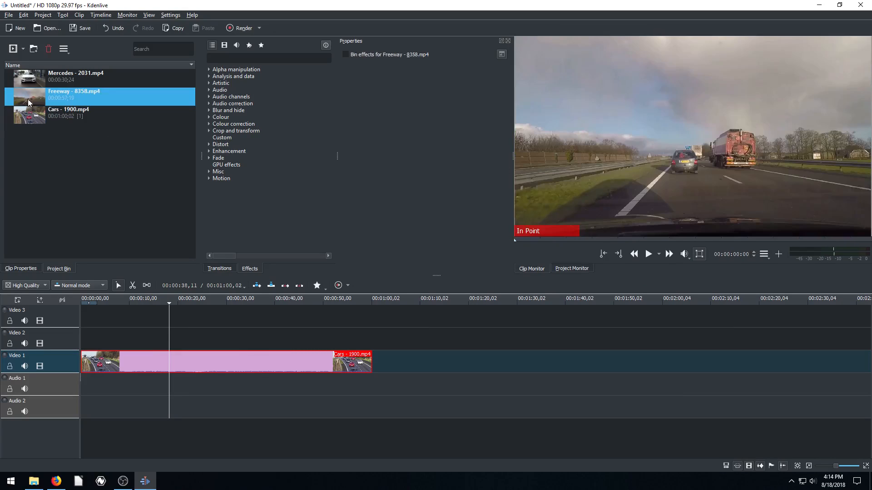
left_click_drag(223, 361, 258, 339)
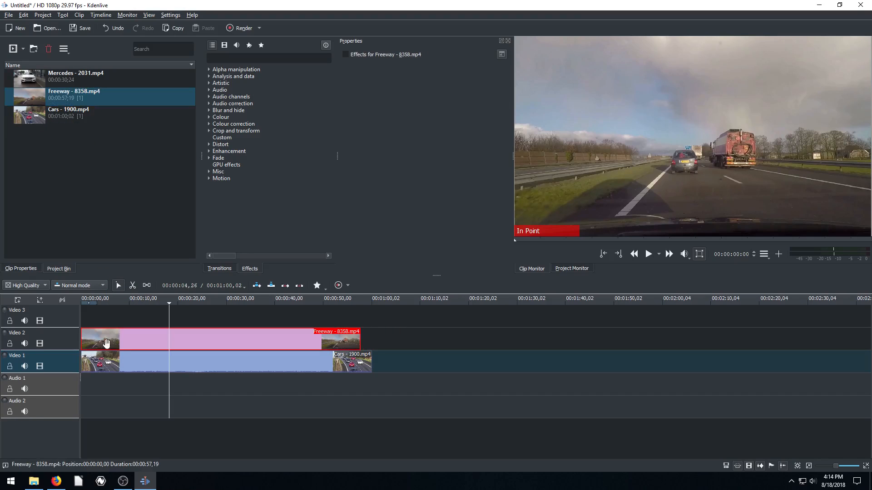
left_click(75, 76)
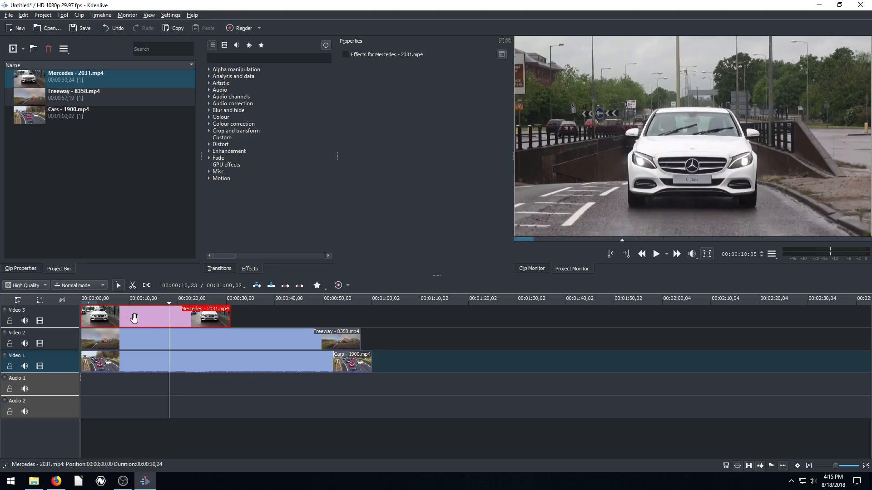
- Slide Mercedes to about 1:14 on Video 3 and Freeway later on Video 2, then preview
left_click_drag(134, 317, 344, 317)
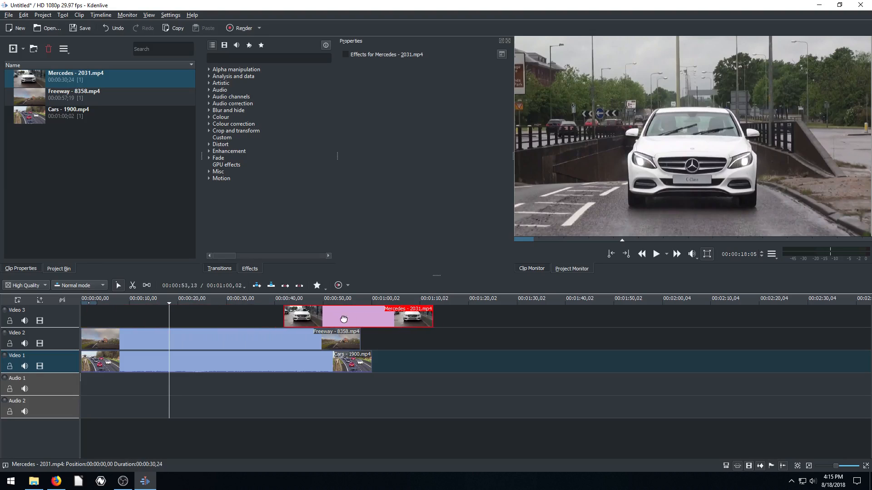
left_click_drag(344, 317, 498, 316)
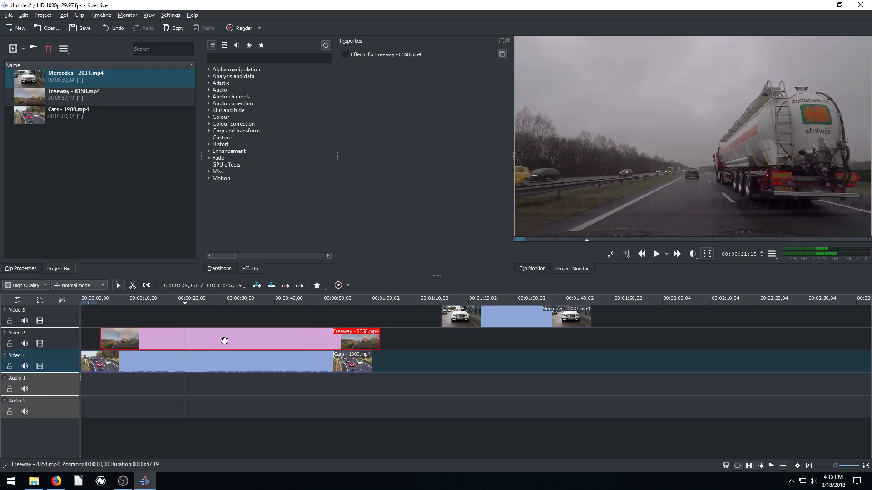
left_click_drag(224, 340, 584, 340)
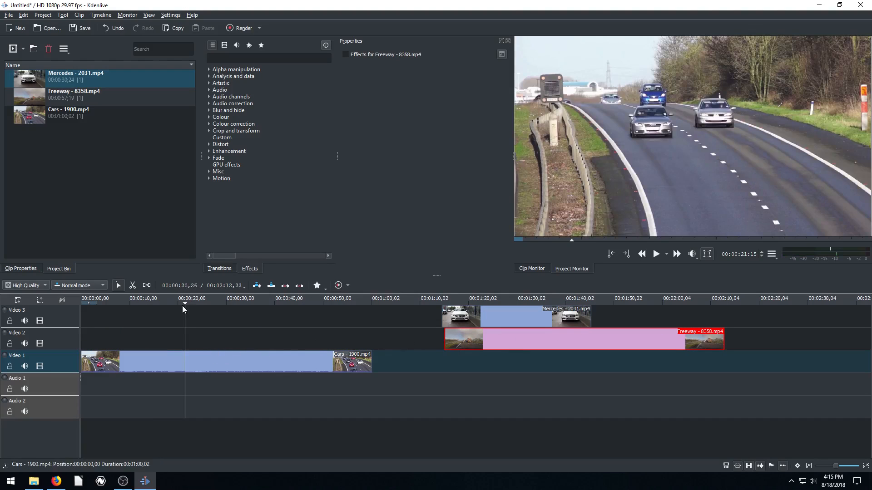
left_click(655, 254)
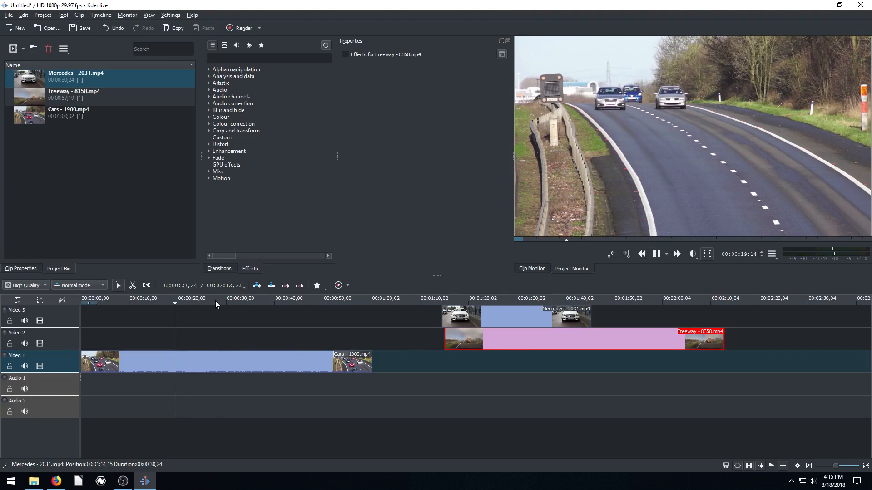
left_click(656, 255)
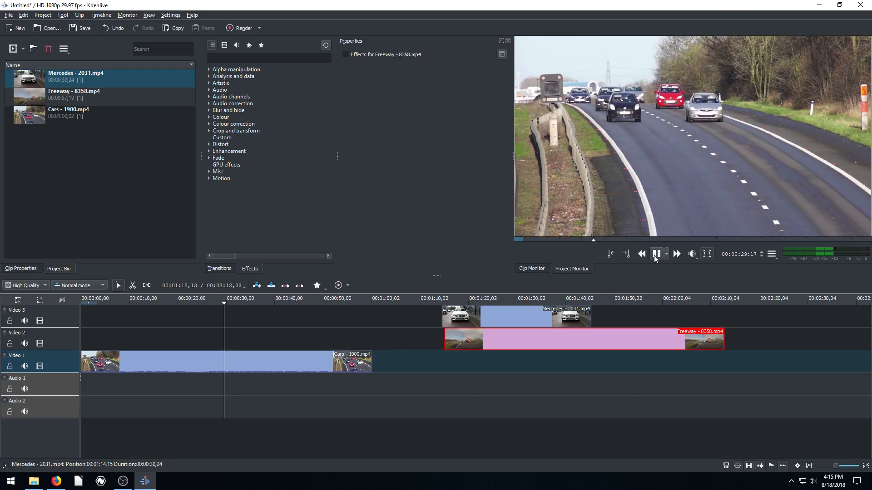
left_click(657, 254)
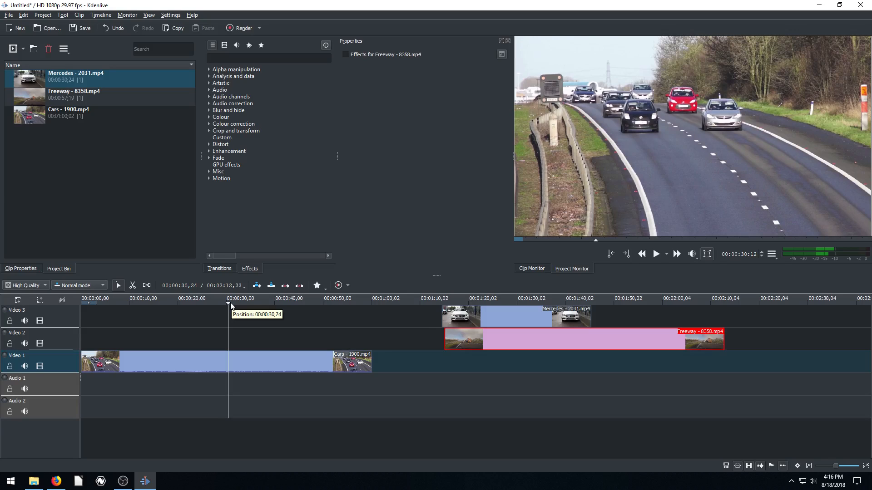
mouse_move(230, 307)
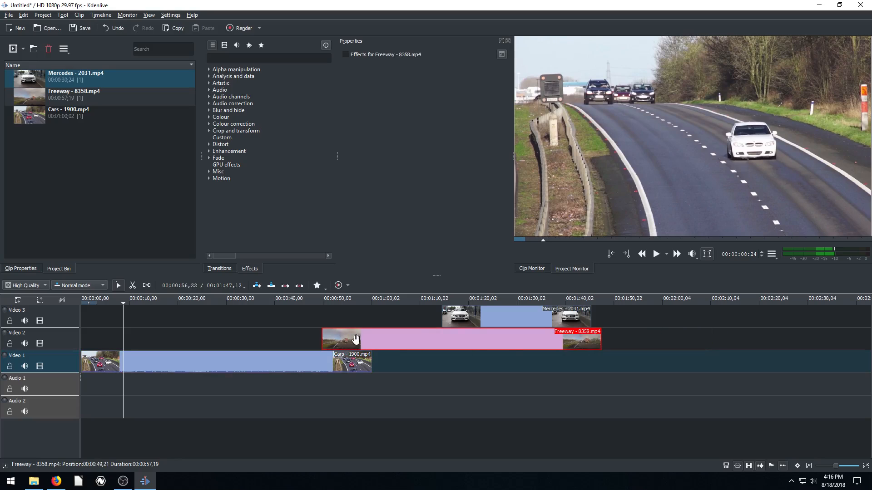
- Reposition the Freeway clip and slide its short piece later along Video 2
left_click_drag(356, 339, 234, 341)
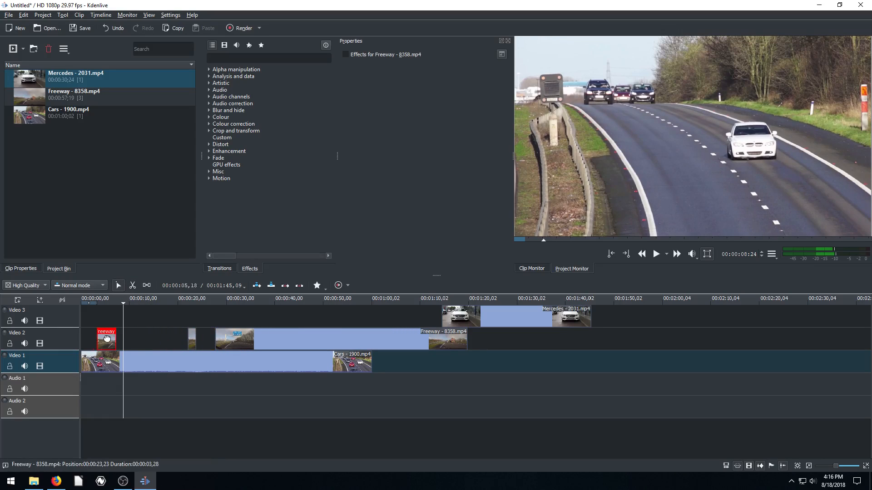
left_click_drag(105, 339, 123, 339)
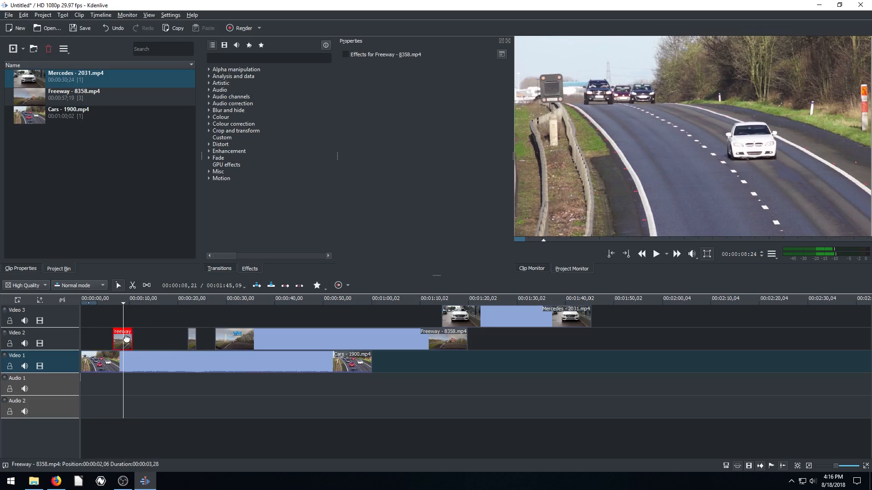
left_click_drag(131, 339, 155, 339)
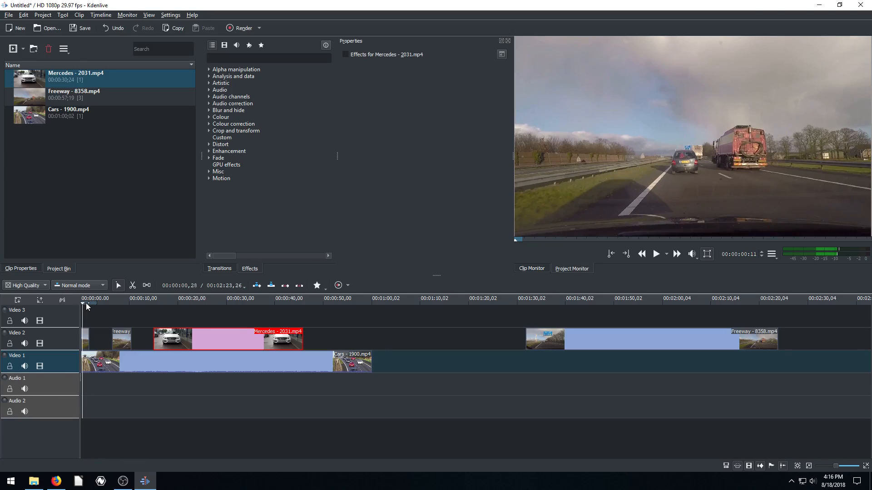
left_click(97, 299)
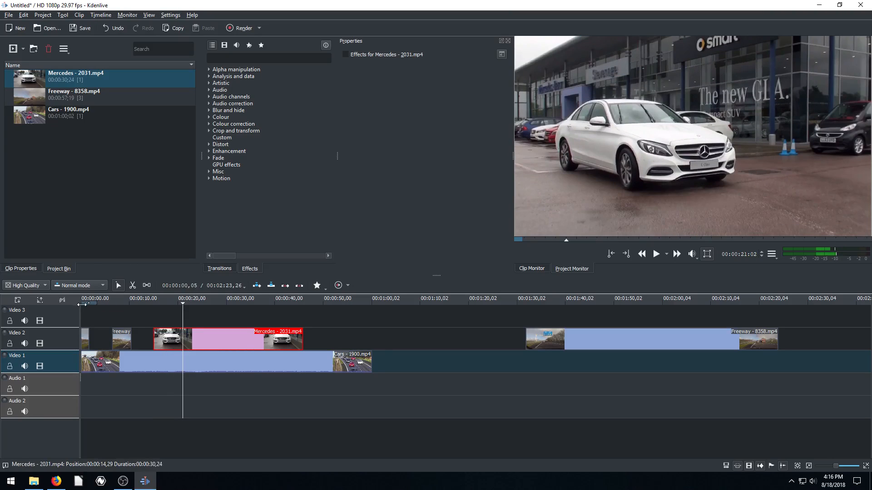
left_click(655, 253)
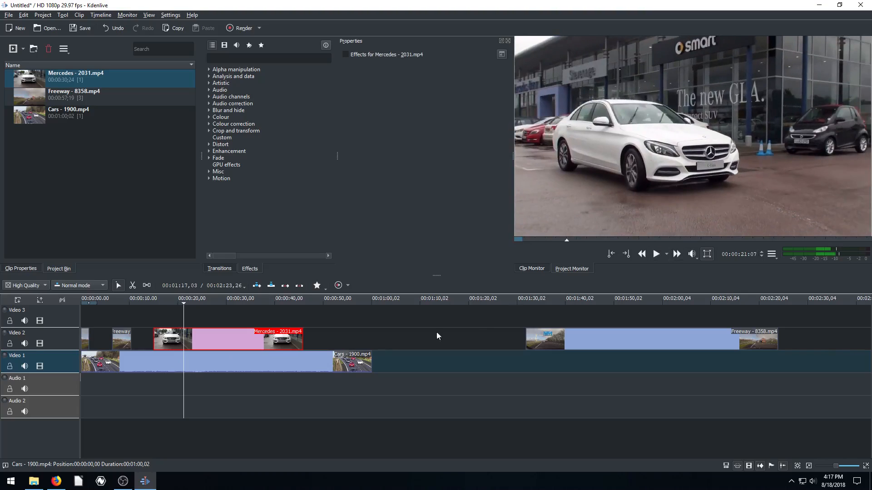
left_click(214, 362)
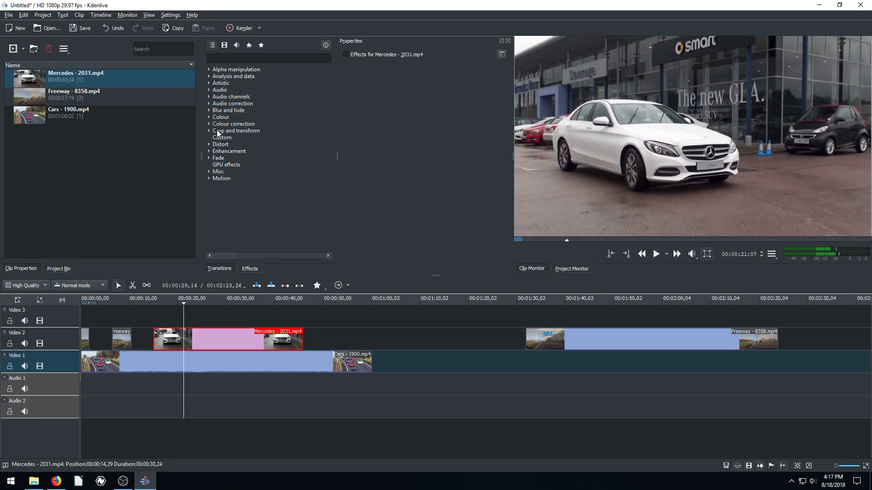
- Browse to the Crop and transform effects and trim the Freeway clip's end
left_click(210, 89)
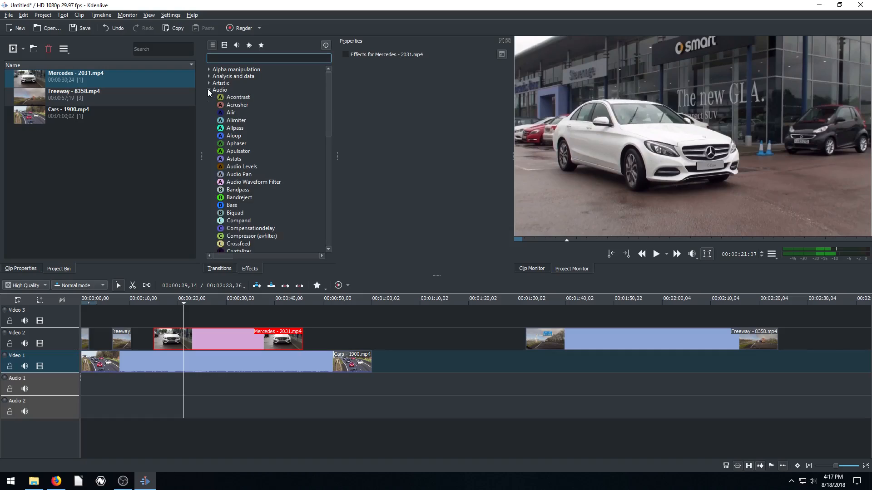
left_click(209, 90)
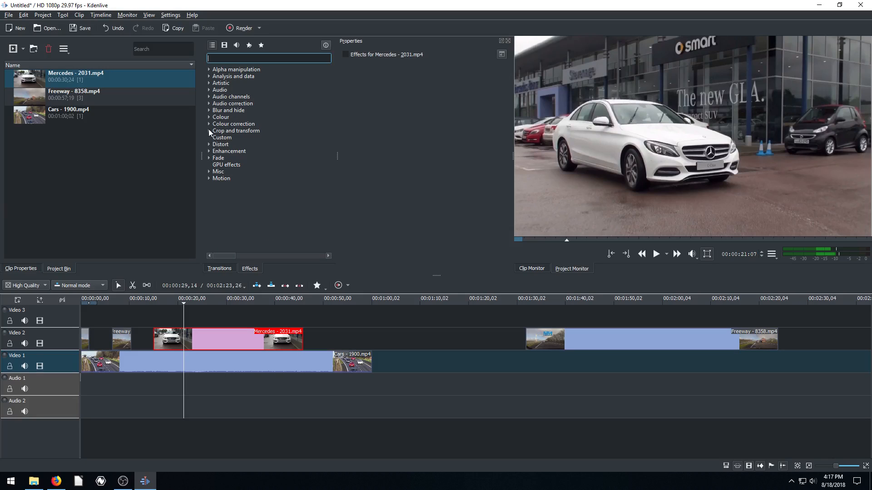
left_click(209, 131)
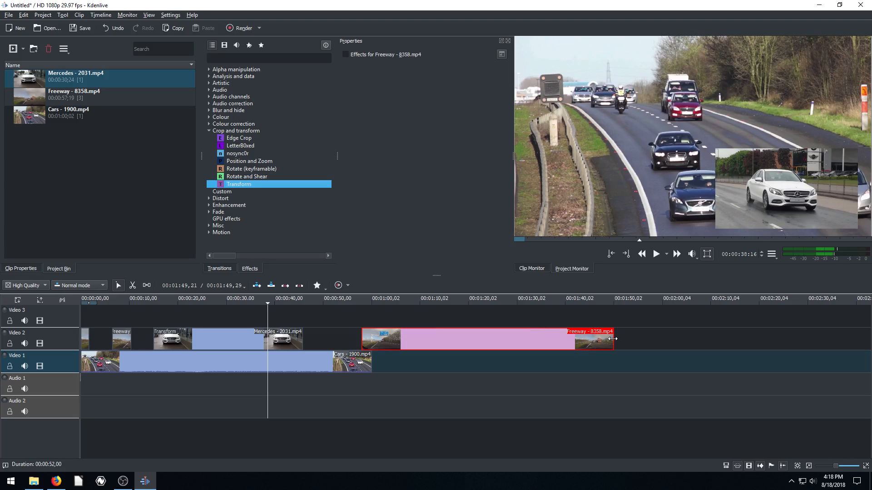
left_click_drag(611, 339, 420, 340)
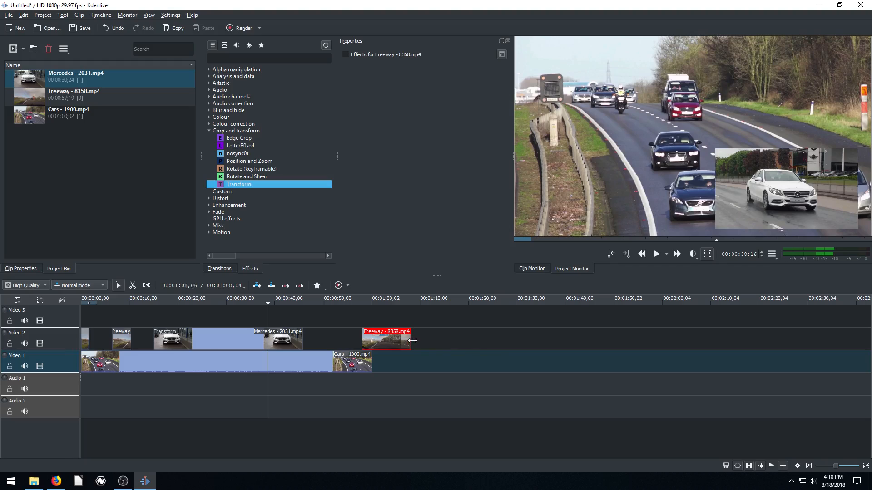
left_click_drag(415, 340, 615, 340)
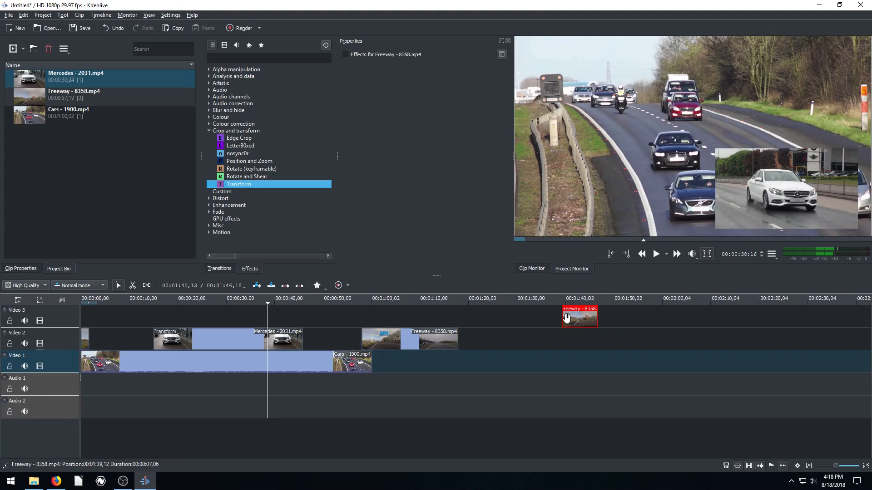
- Move Freeway onto Video 3 above Mercedes, enlarged in the lower-left of the frame
left_click_drag(580, 316, 171, 316)
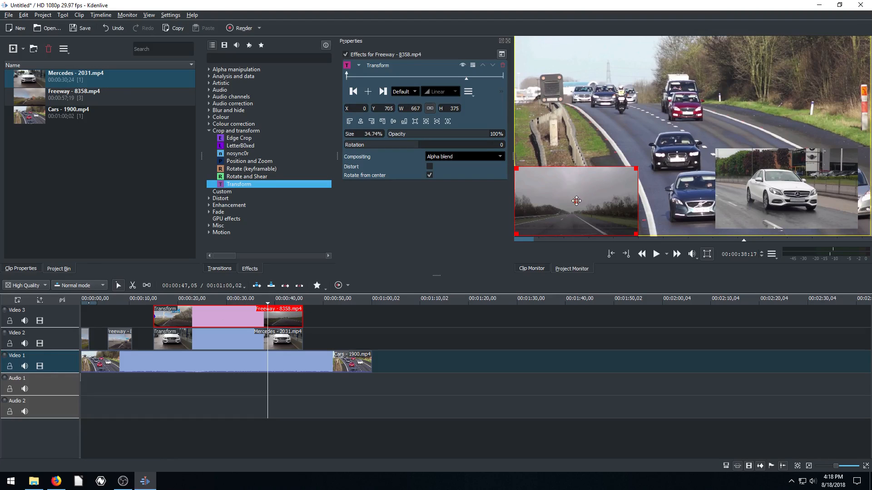
left_click_drag(576, 201, 594, 187)
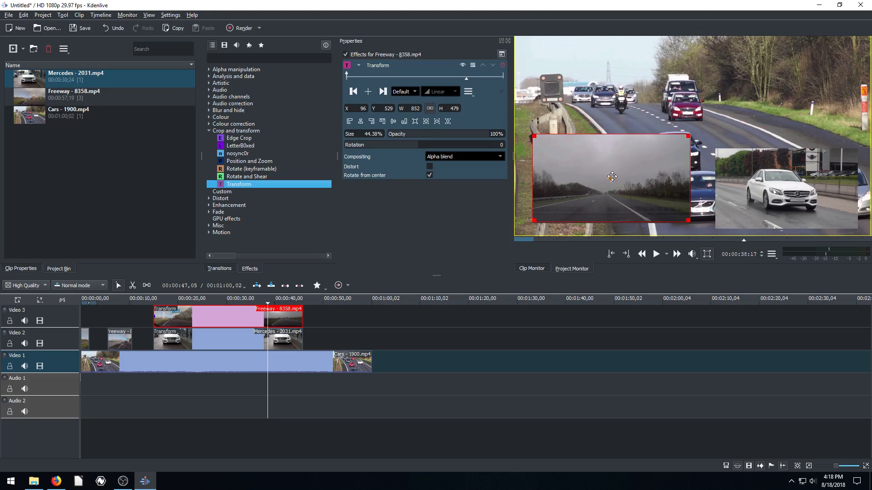
left_click_drag(612, 177, 600, 182)
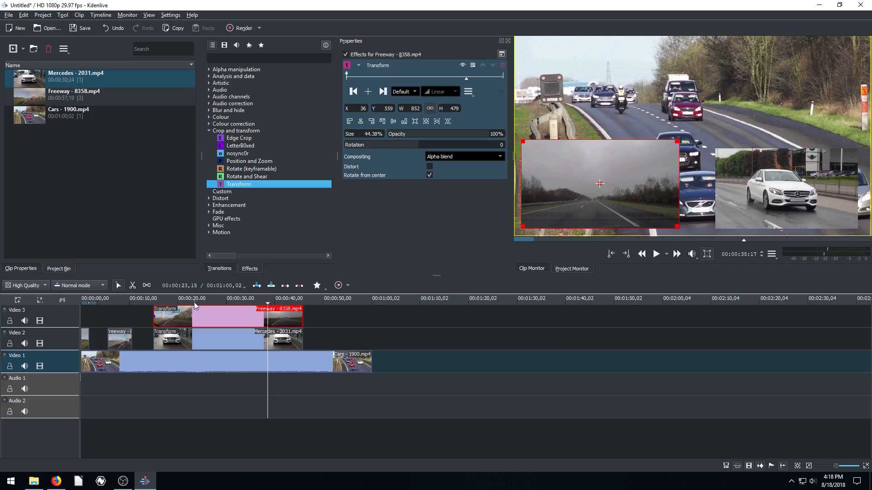
- Preview the overlapping section and nudge the Mercedes overlay slightly up and left
left_click(654, 254)
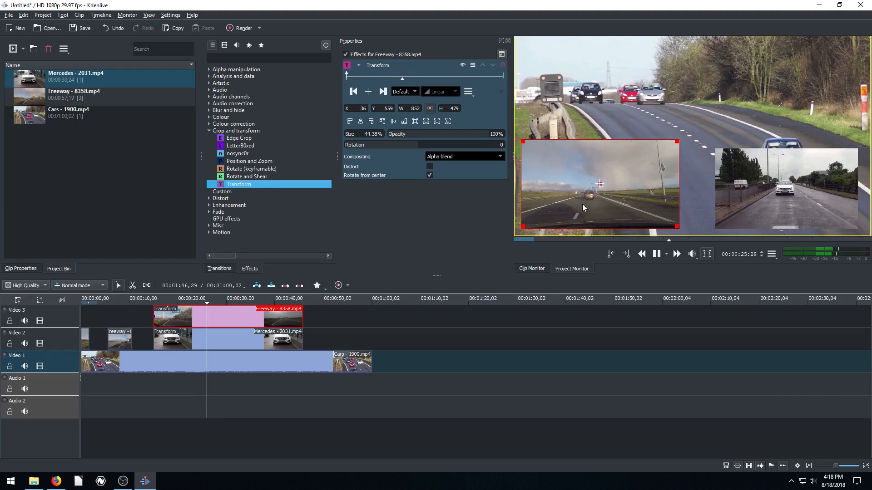
left_click(654, 253)
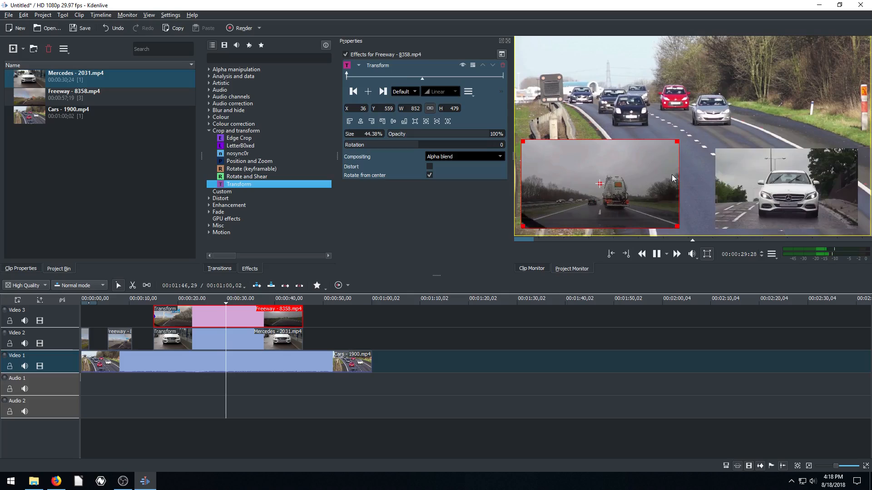
left_click(657, 255)
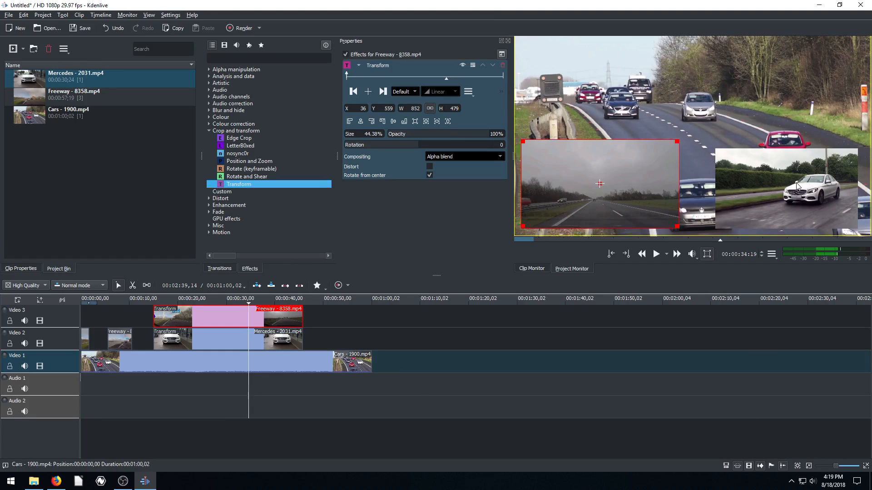
left_click(223, 338)
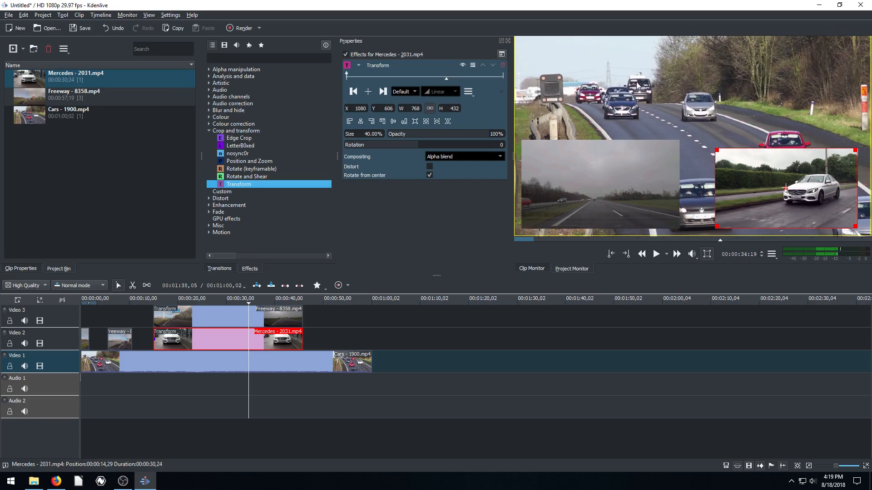
left_click_drag(784, 191, 778, 184)
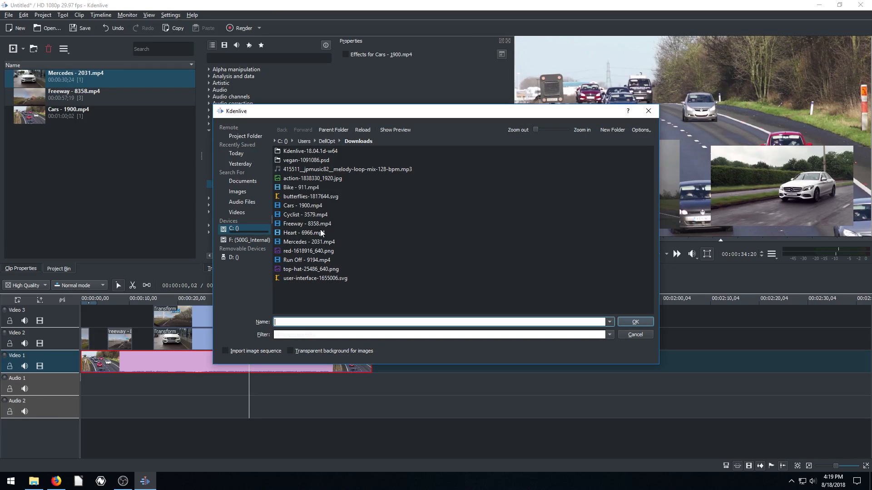
- Add the melody loop music file and place it on Audio 1
left_click(346, 169)
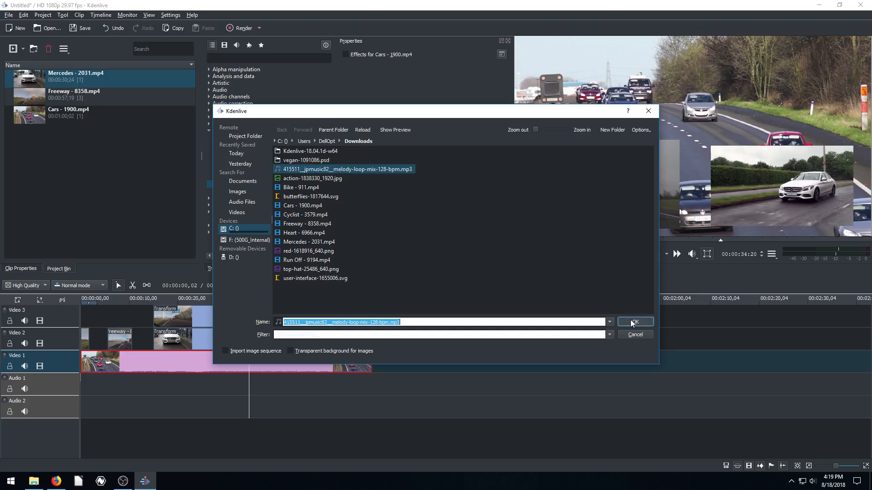
left_click(635, 322)
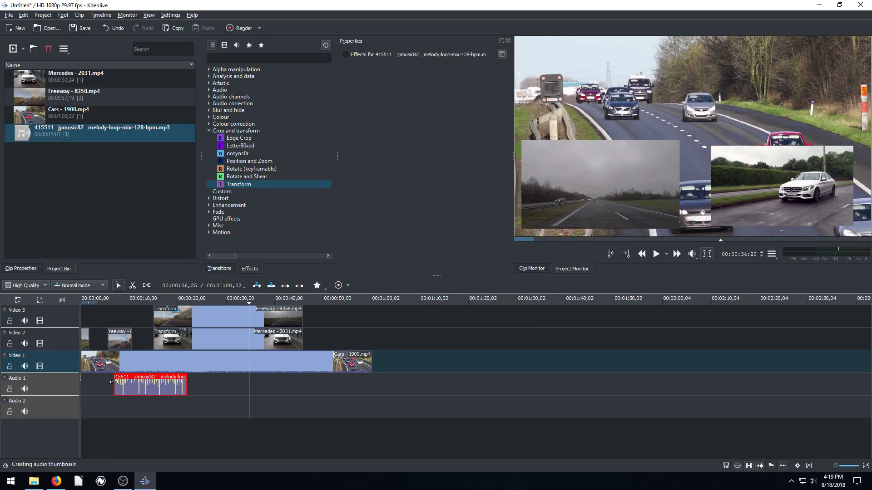
left_click_drag(150, 386, 189, 385)
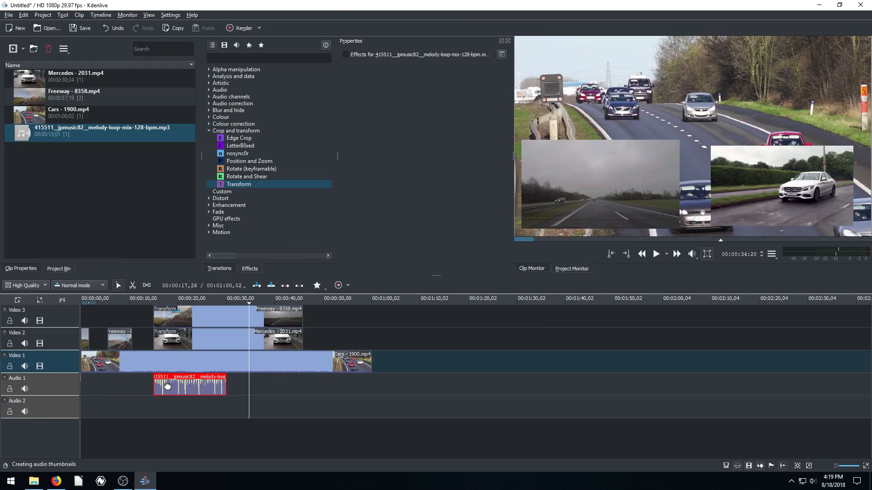
left_click(170, 299)
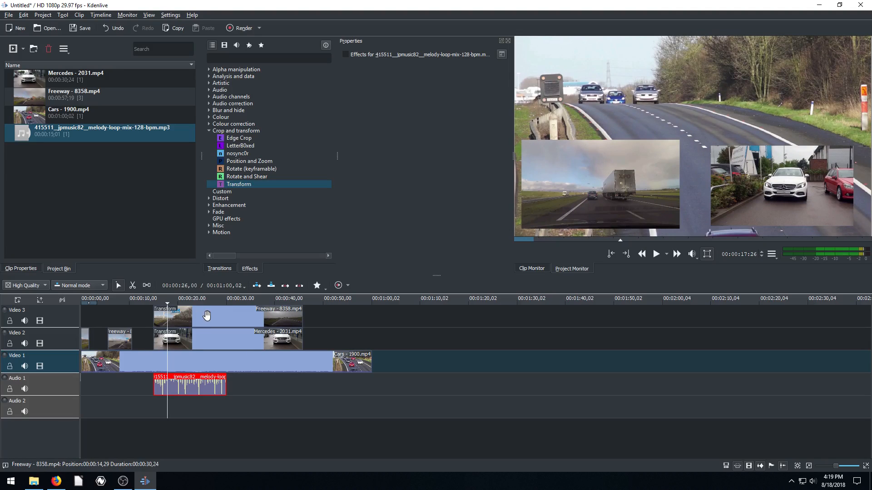
- Check the Mercedes and Freeway overlay transforms, then open the Rendering dialog
left_click(228, 339)
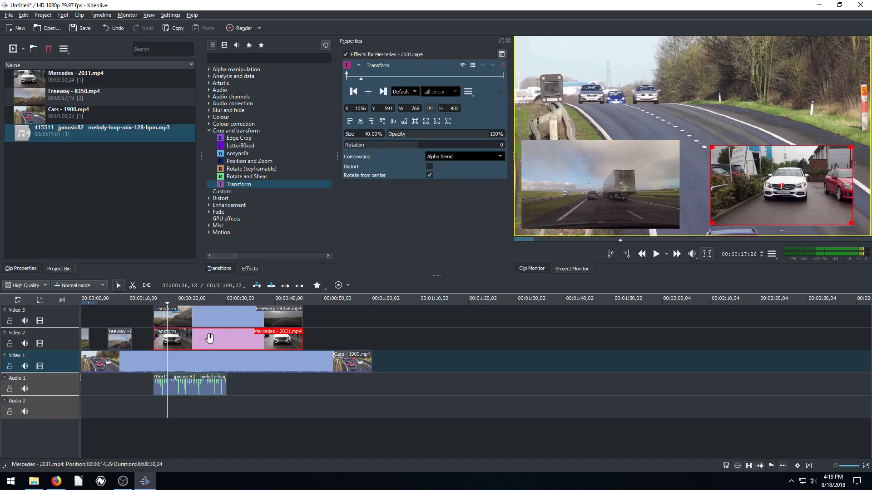
left_click(222, 317)
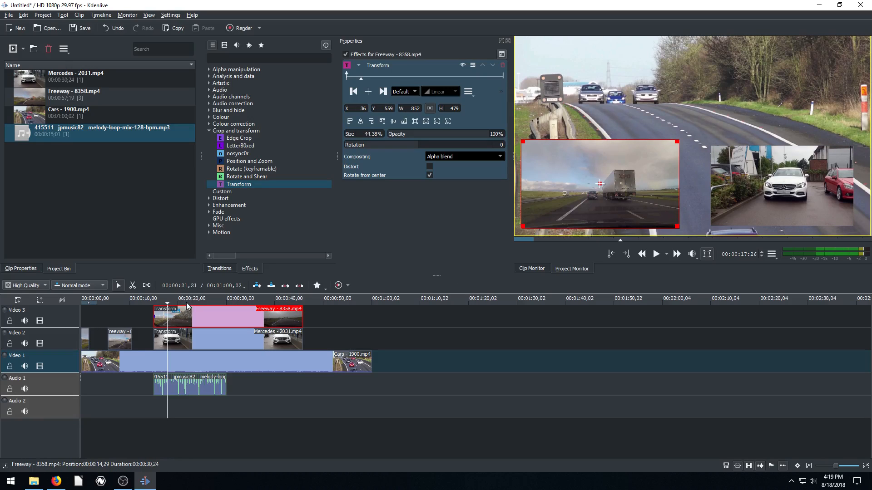
left_click(655, 253)
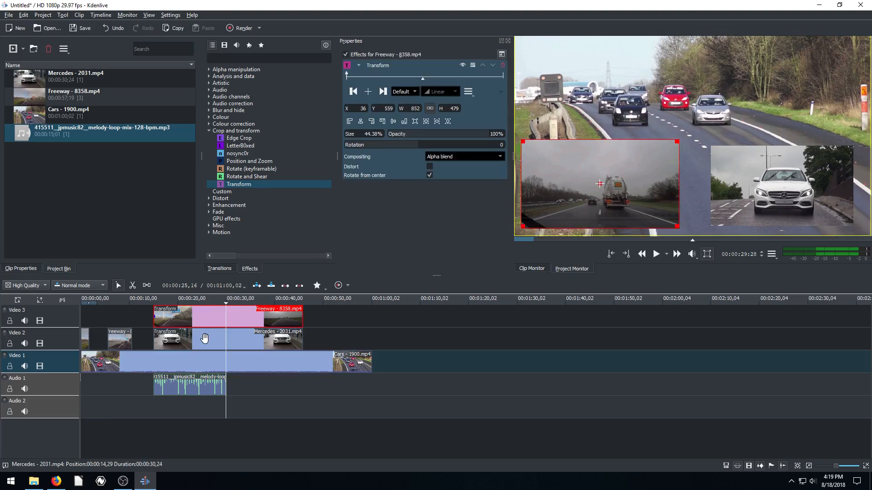
left_click(188, 385)
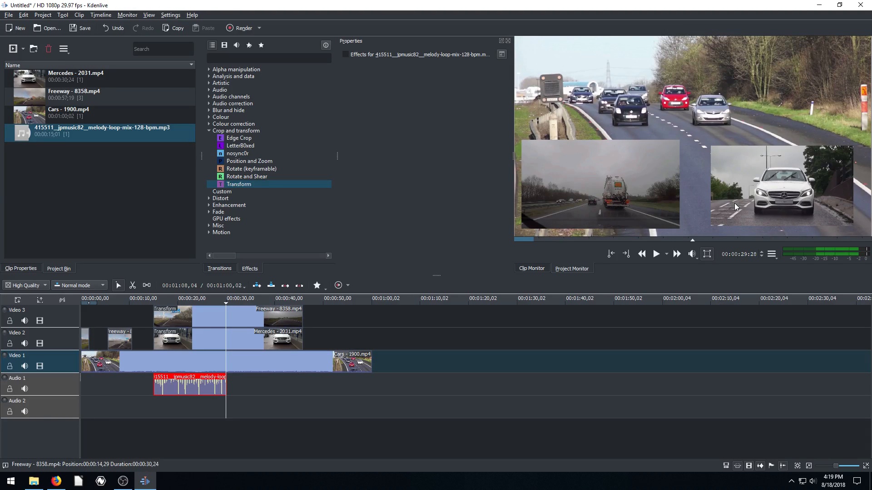
left_click(243, 28)
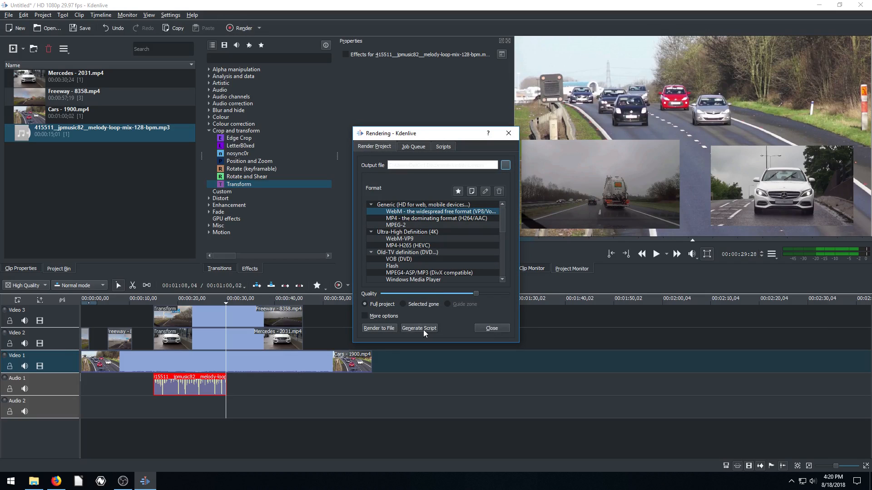
- Close Rendering, mark the zone end on the timeline, and reopen Render for Selected zone
left_click(491, 327)
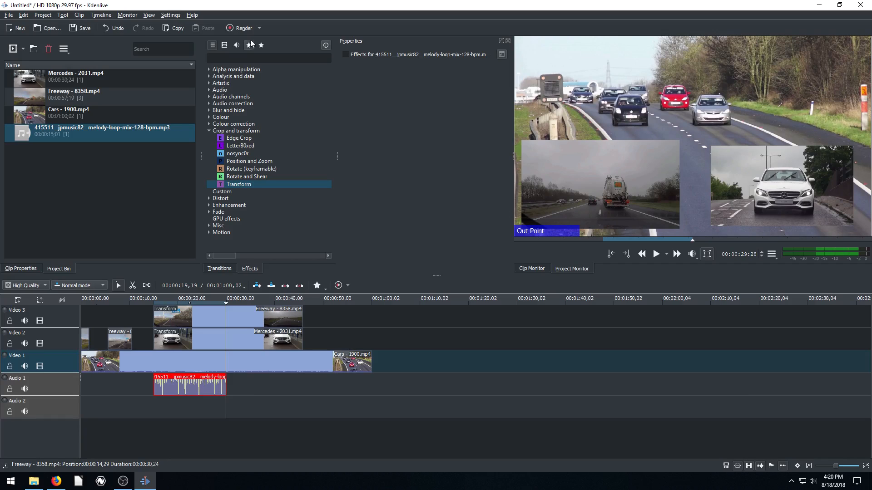
left_click(241, 28)
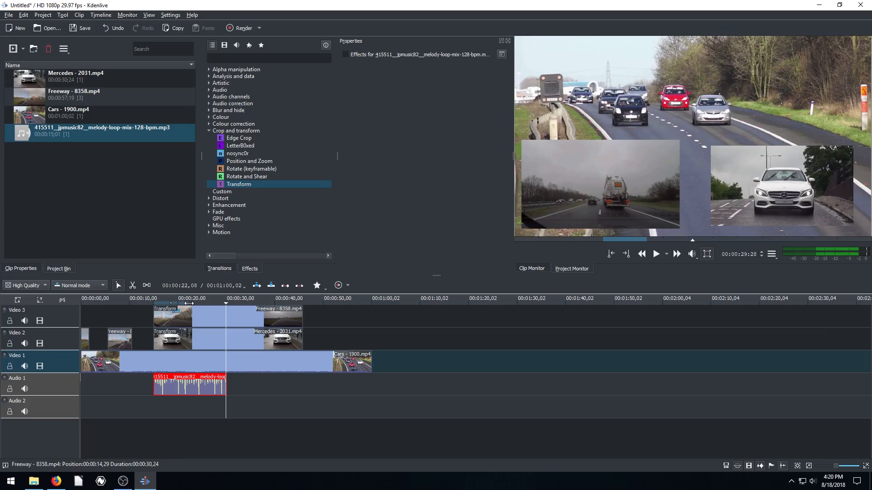
left_click(243, 28)
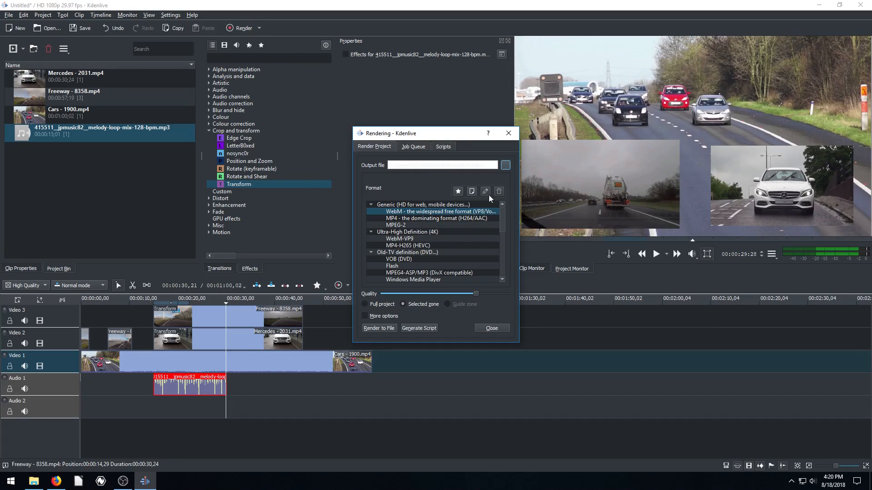
- Render the zone in MP4 format to ohnf on the Desktop, then close the render window
left_click(505, 165)
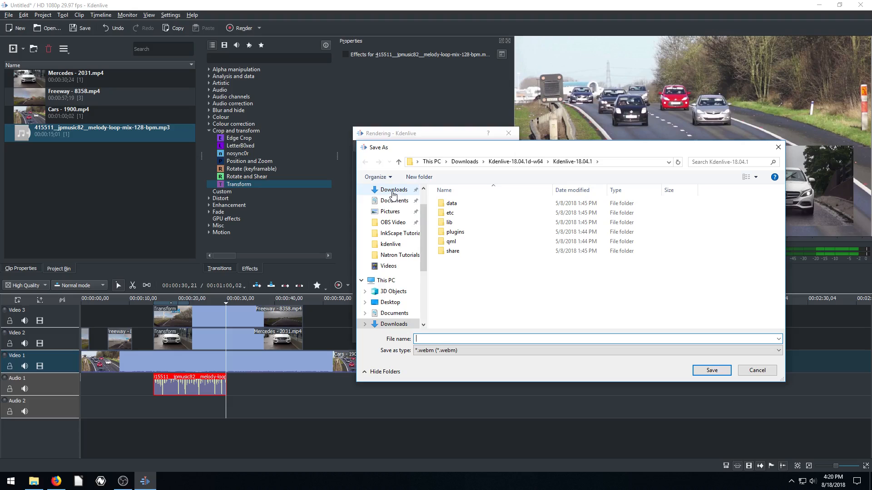
left_click(390, 208)
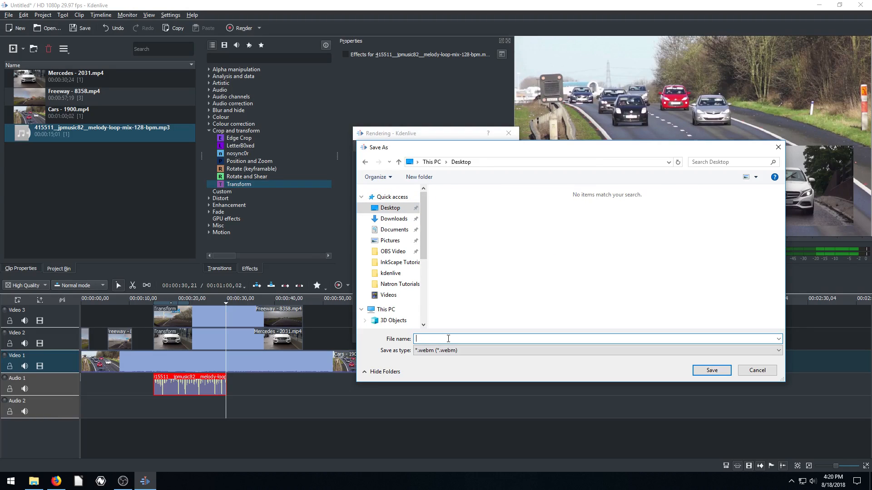
left_click(756, 371)
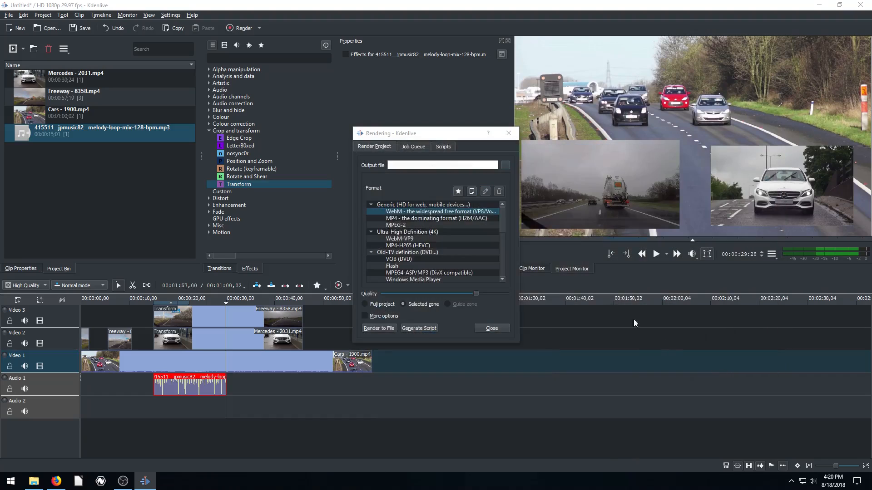
left_click(436, 217)
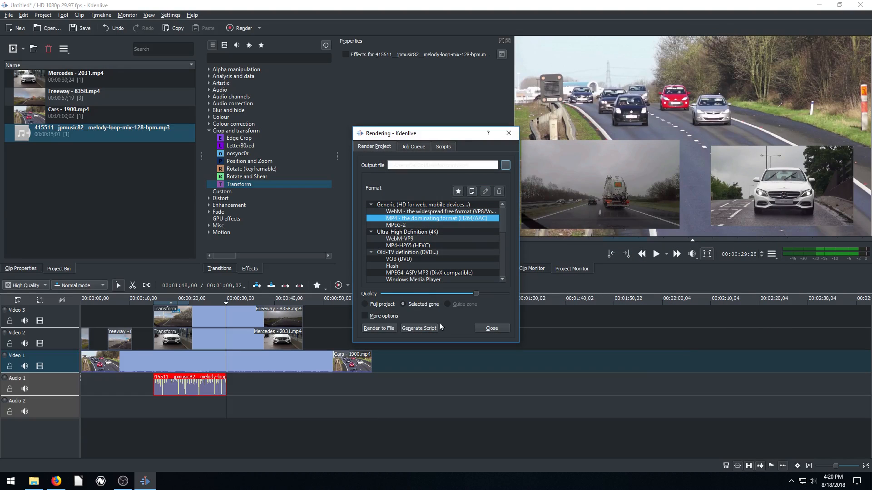
left_click(379, 328)
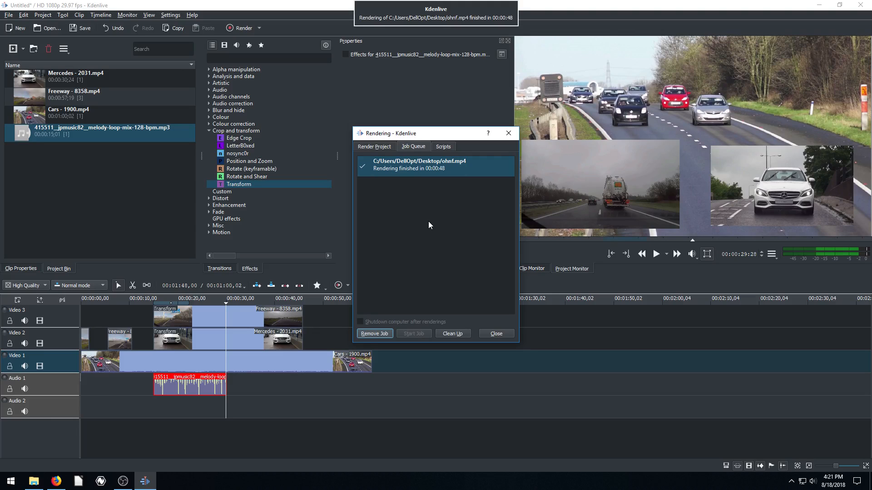
mouse_move(445, 186)
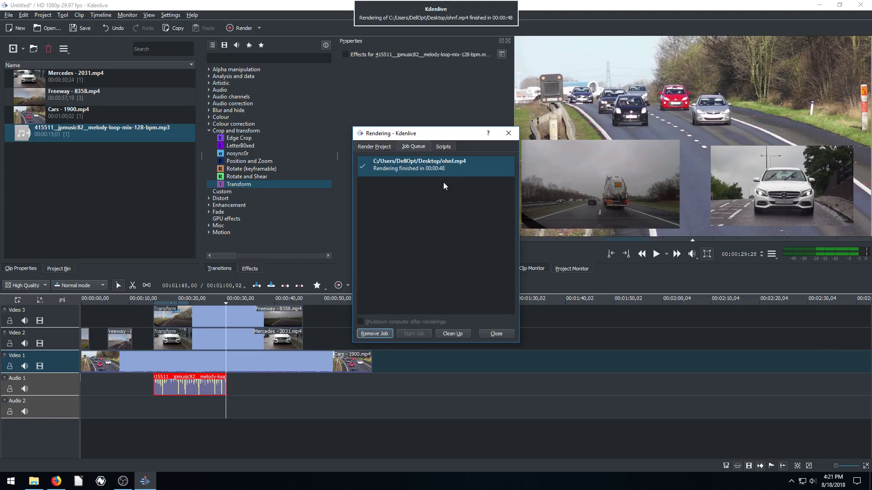
left_click(495, 334)
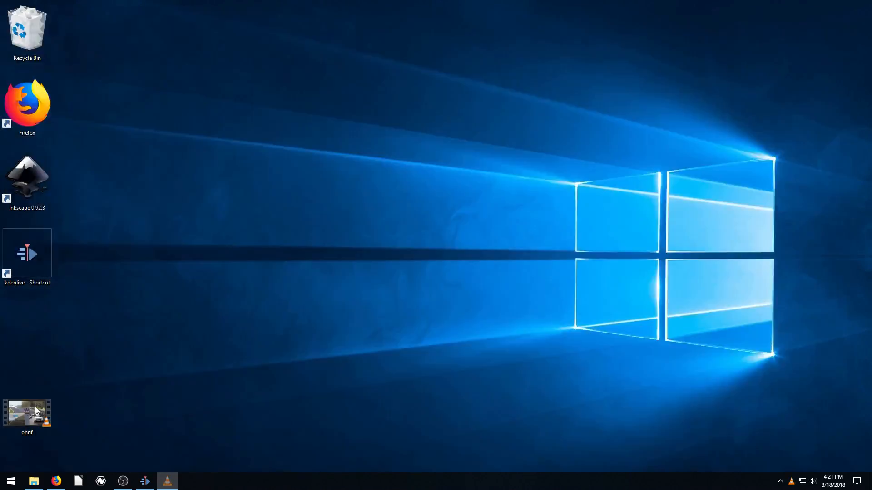
- Watch ohnf.mp4 from the Desktop in VLC to check both car insets, then close VLC
double_click(27, 411)
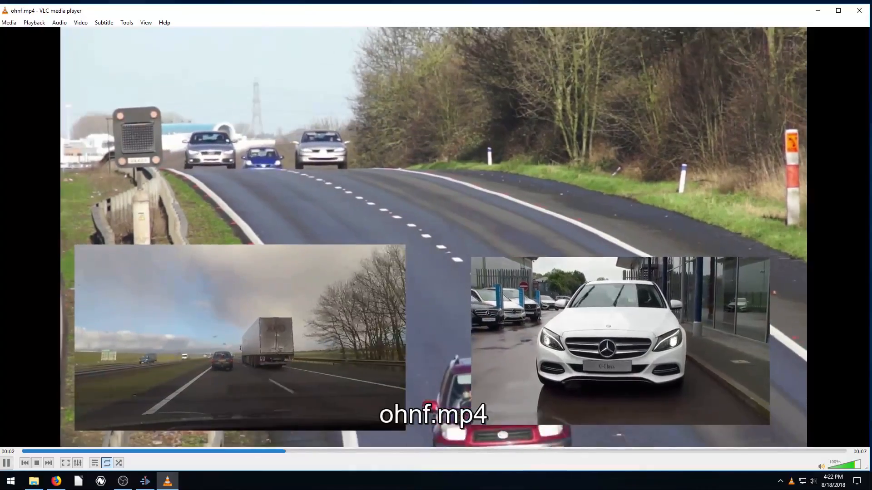
left_click(146, 481)
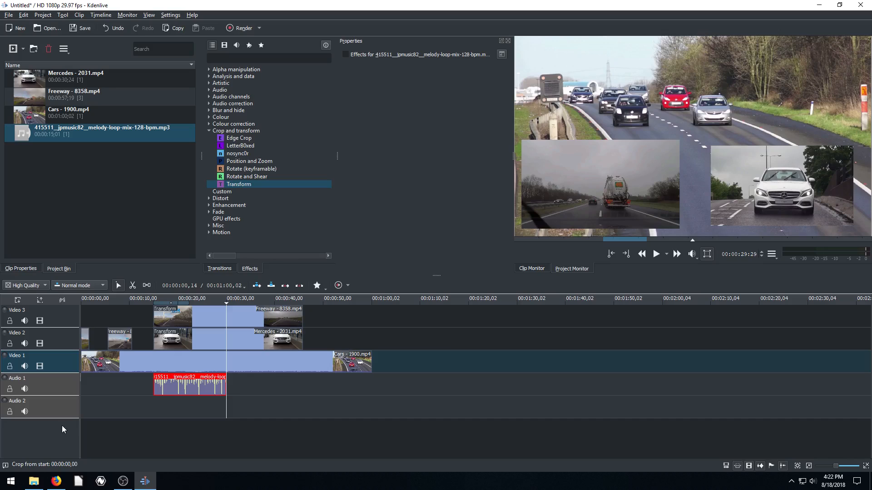
- Insert an audio track named 'Audio 3' above Audio 2 and select it
right_click(39, 406)
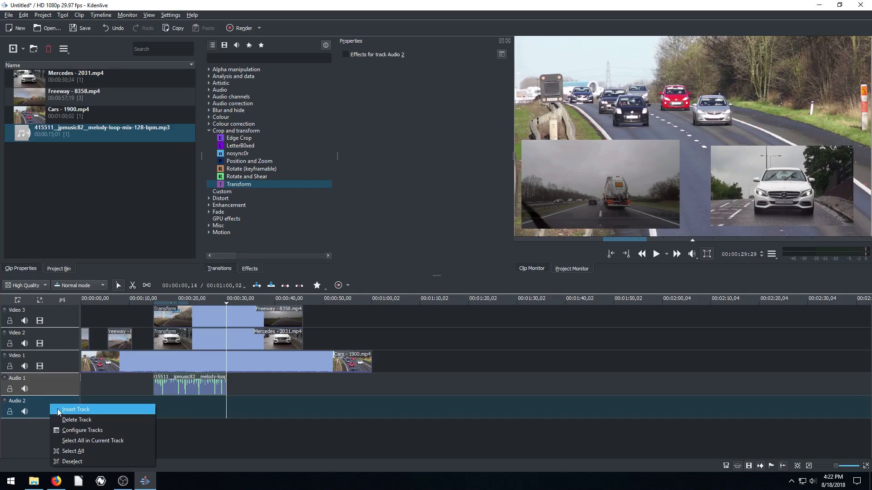
left_click(75, 409)
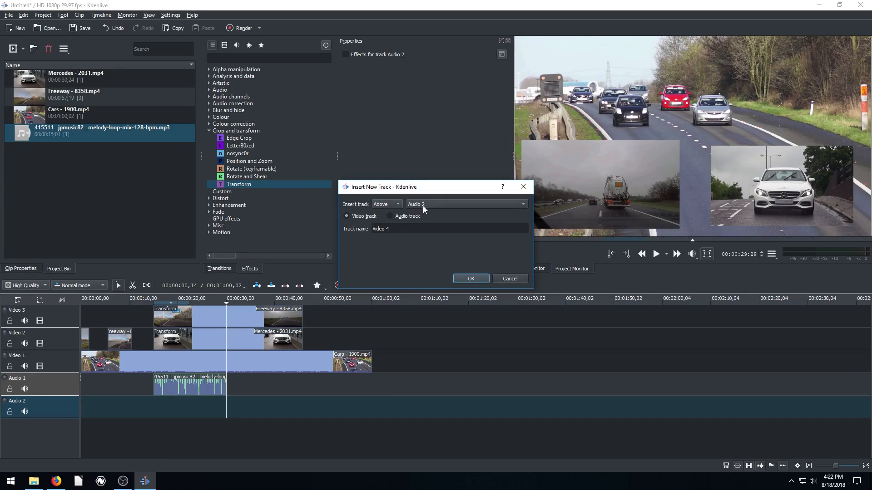
left_click(465, 204)
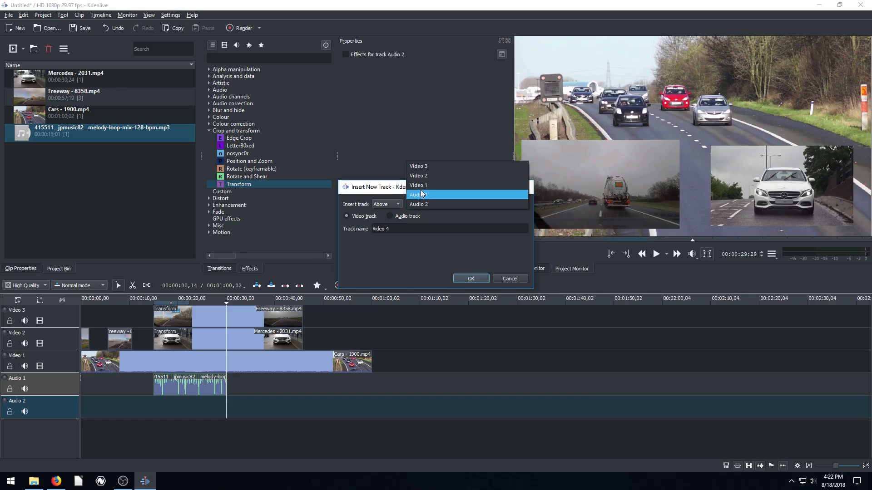
left_click(418, 203)
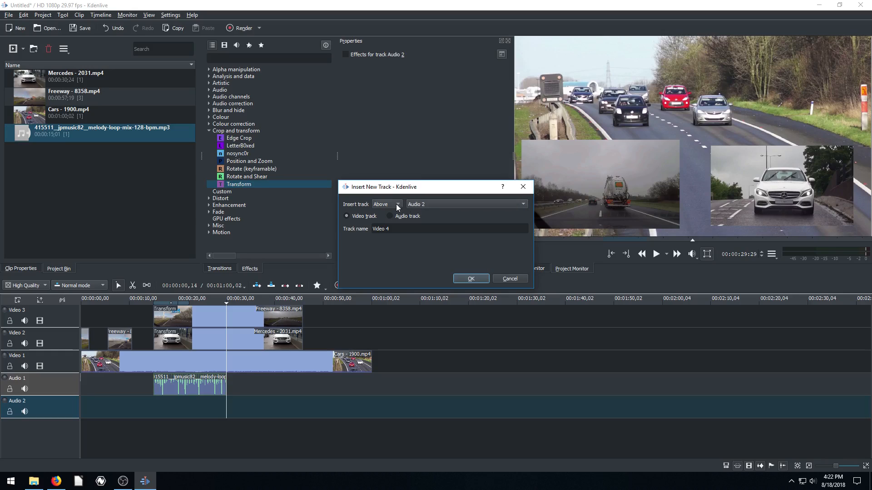
left_click(389, 216)
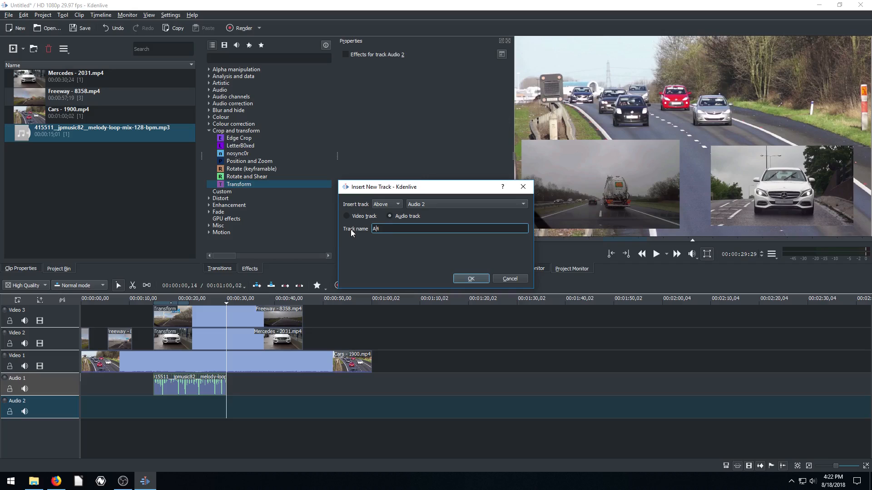
type("Audio 3")
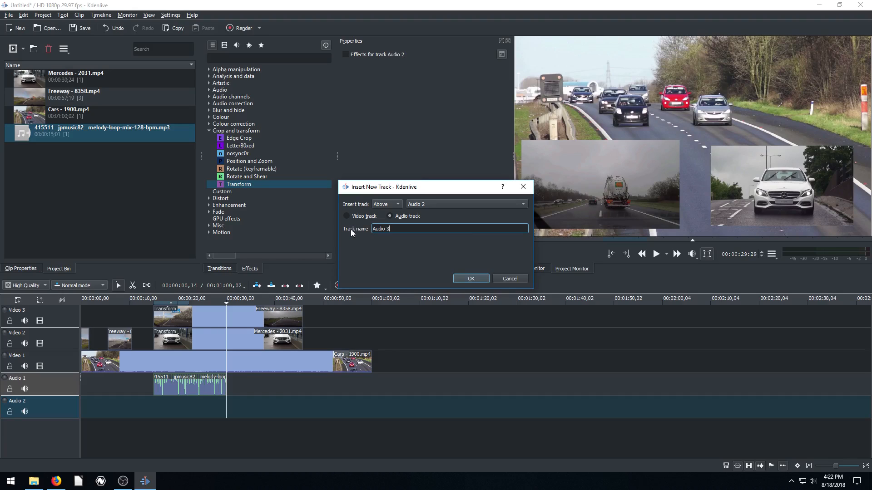
left_click(471, 278)
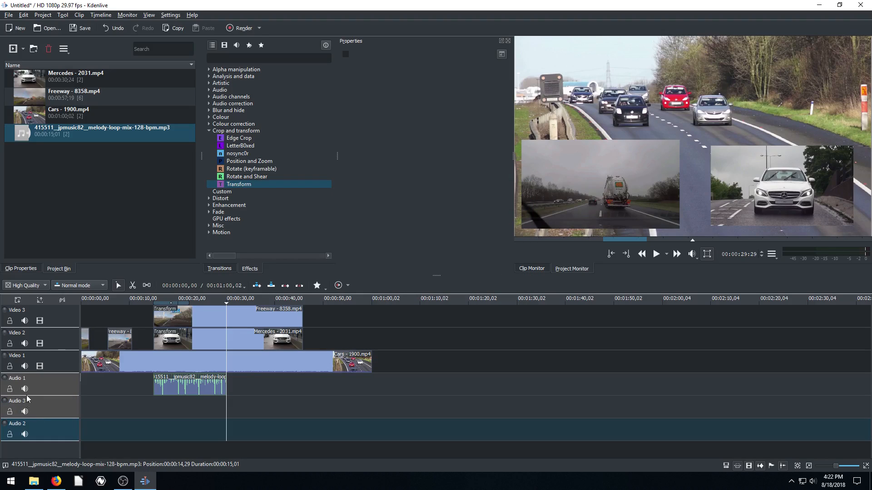
left_click(16, 401)
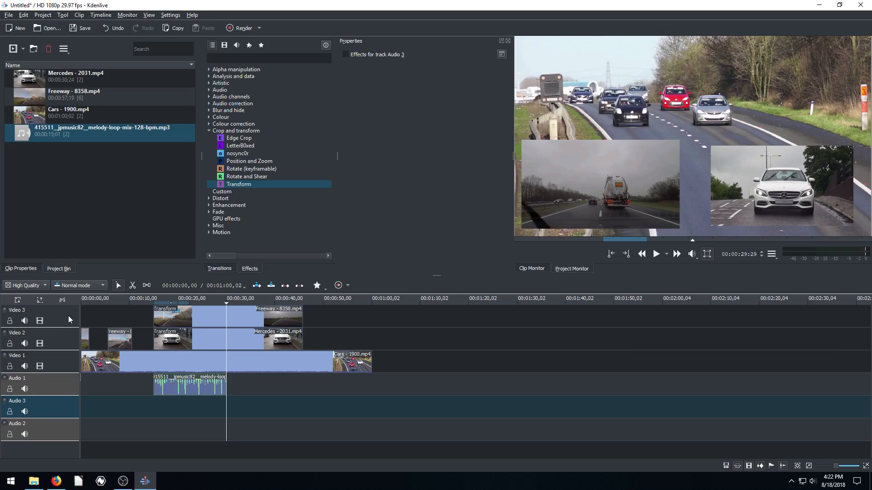
mouse_move(63, 300)
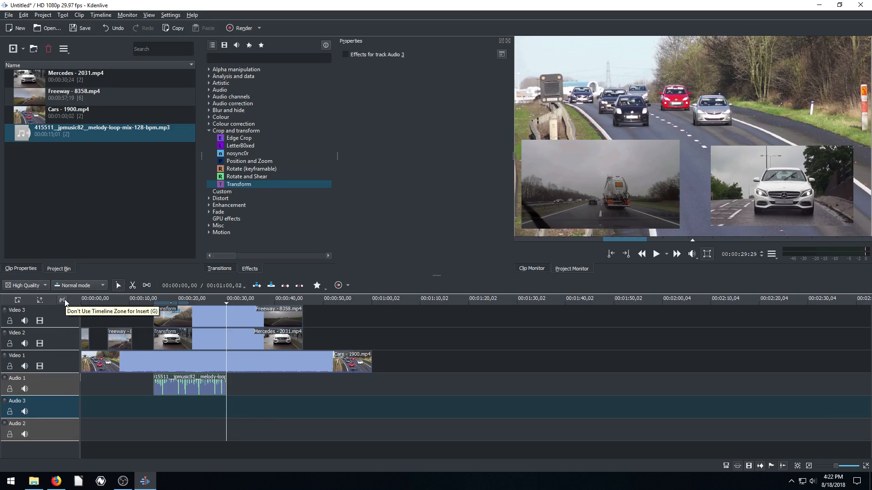
mouse_move(60, 421)
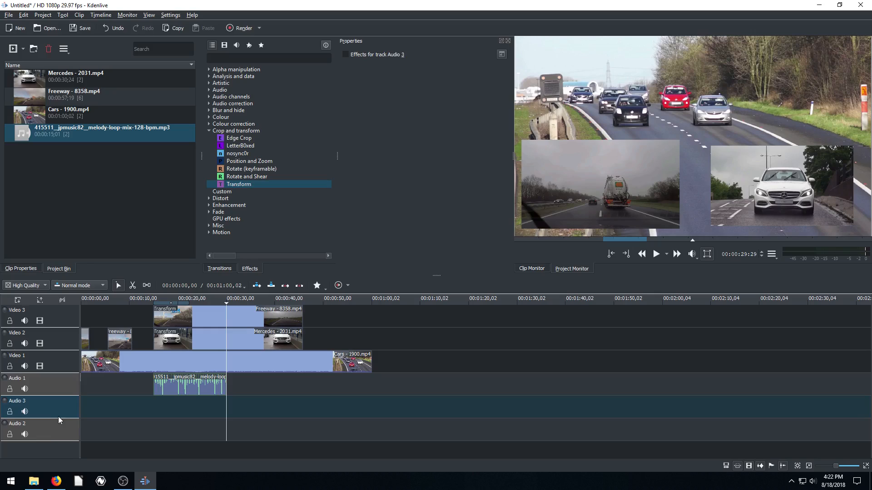
mouse_move(12, 458)
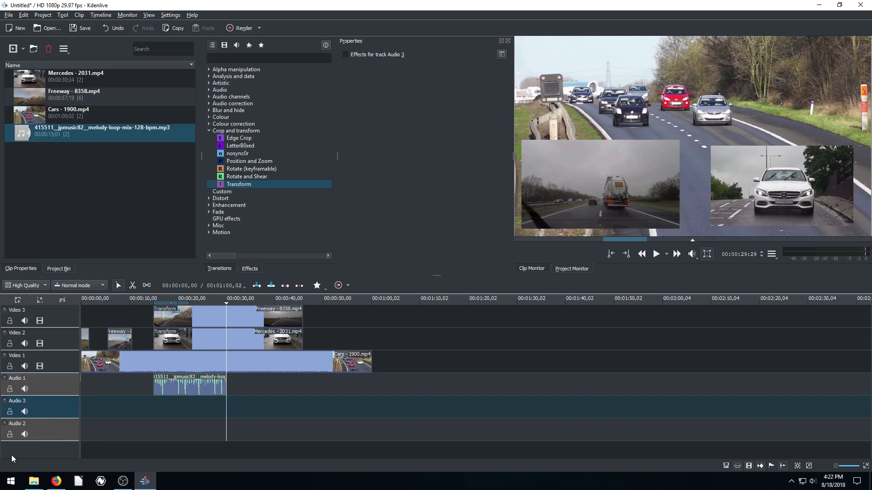